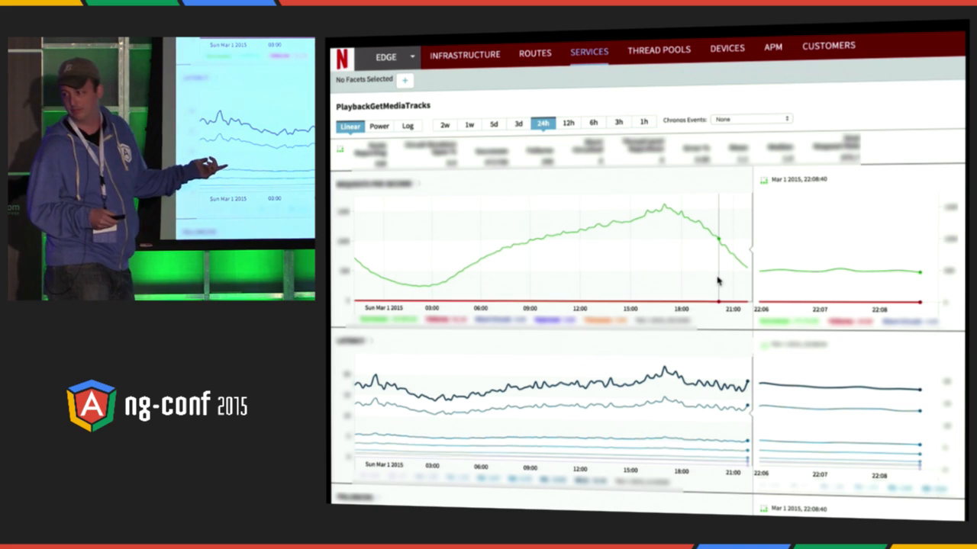
mouse_move(521, 207)
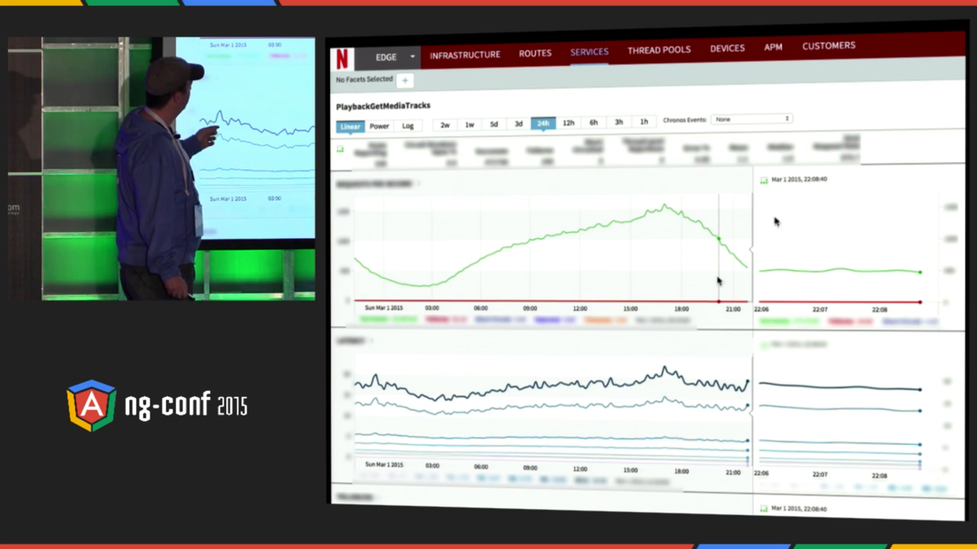
mouse_move(746, 244)
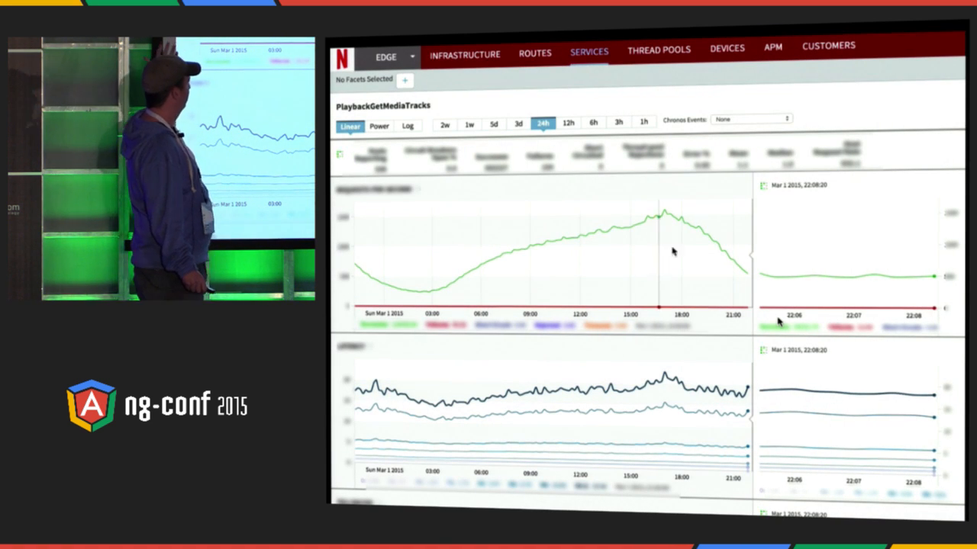
mouse_move(855, 283)
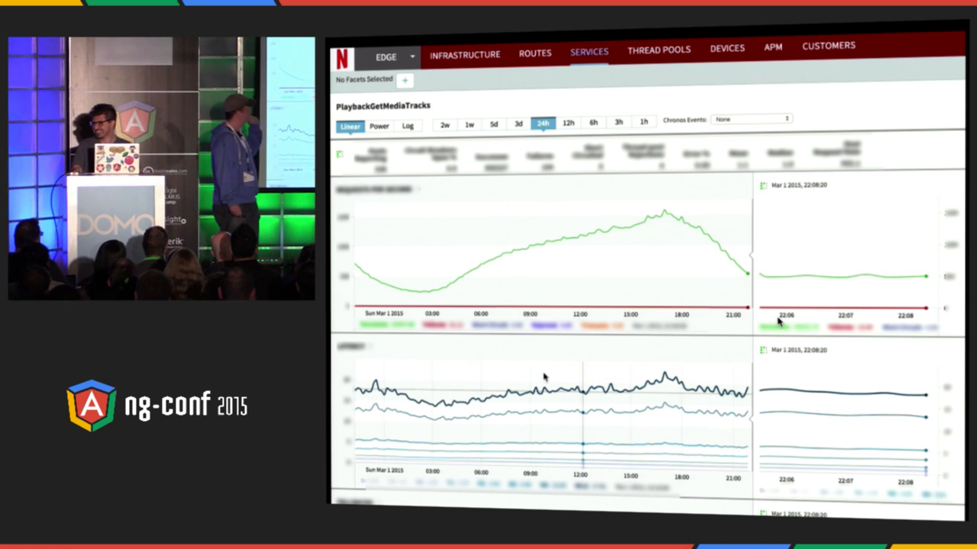
Switch the PlaybackGetMediaTracks charts to the 12h range and scroll down through more charts.
left_click(568, 122)
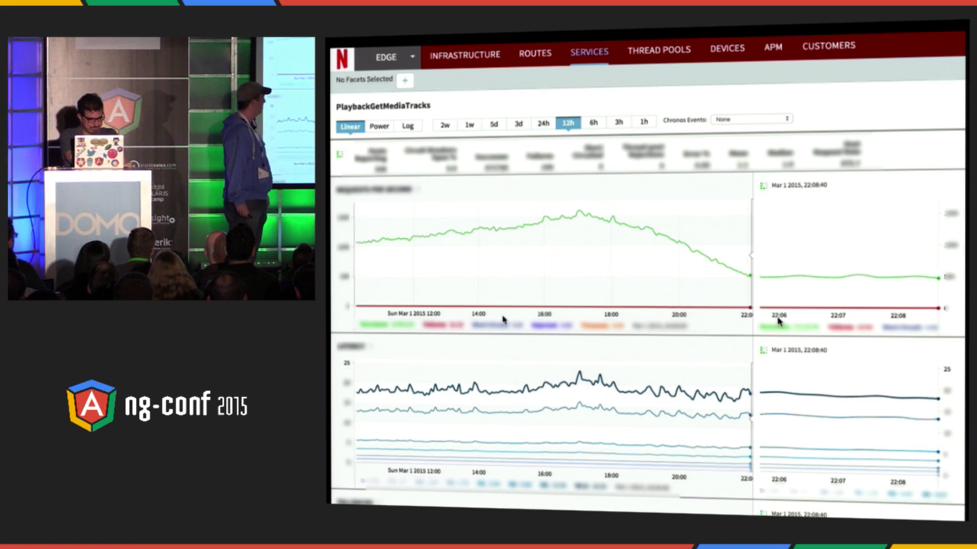
scroll("down", 3)
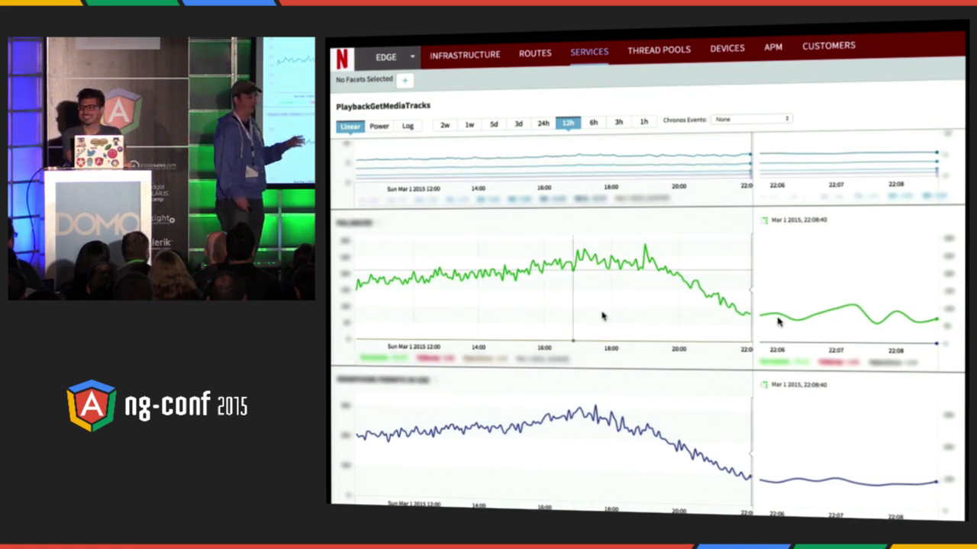
scroll("down", 3)
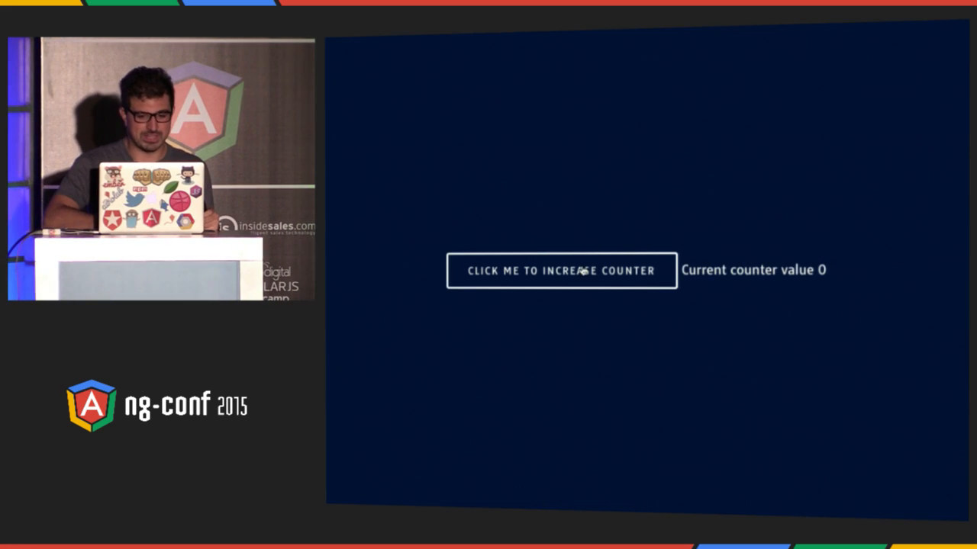
Press 'Click me to increase counter' repeatedly until the counter reads 55.
left_click(560, 270)
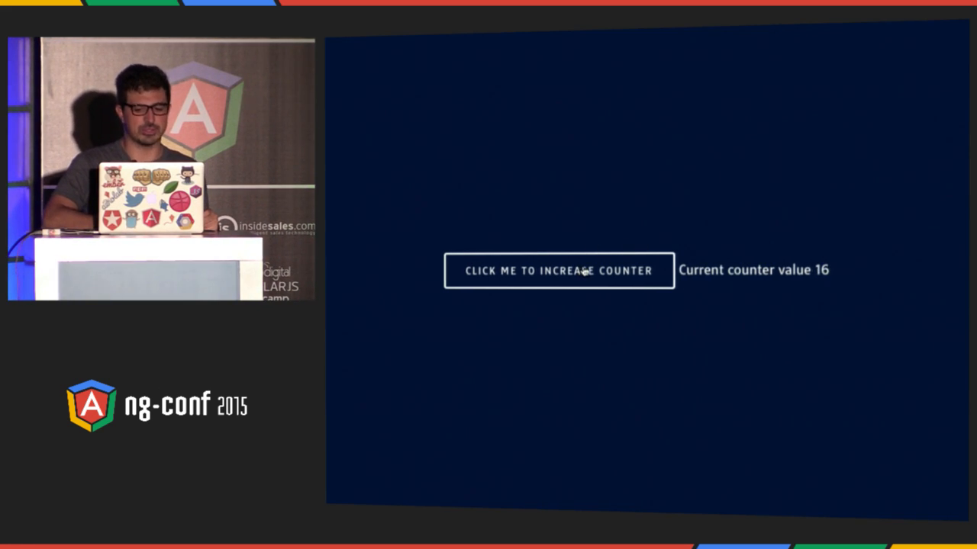
left_click(559, 270)
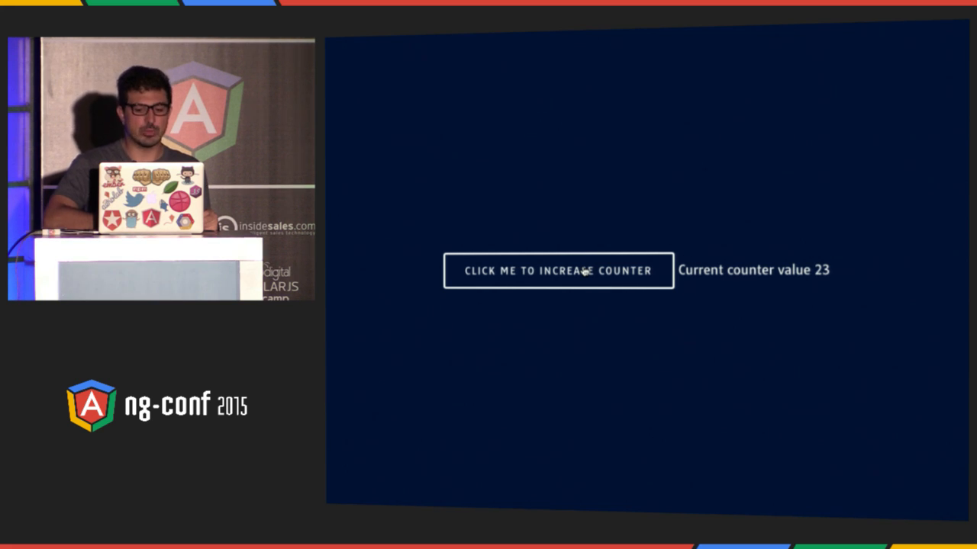
left_click(558, 270)
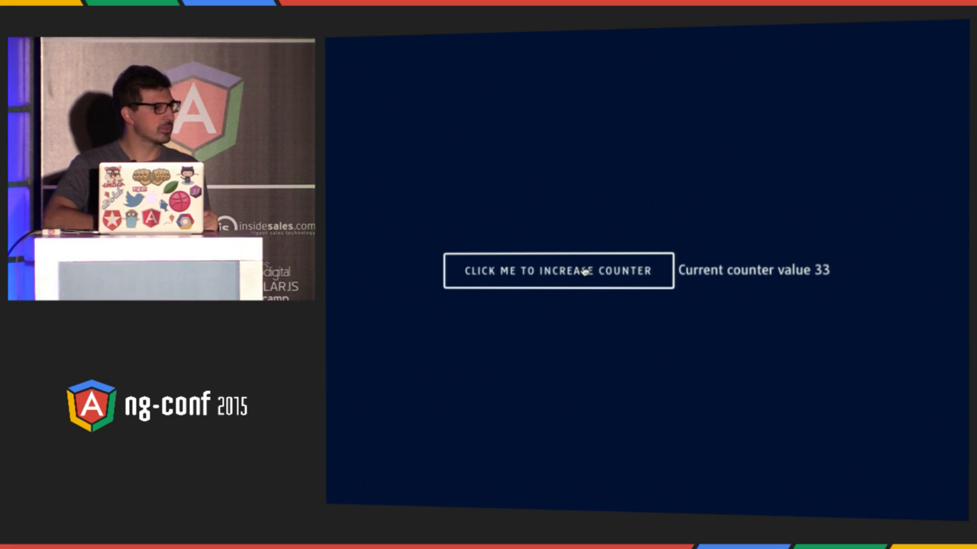
left_click(558, 270)
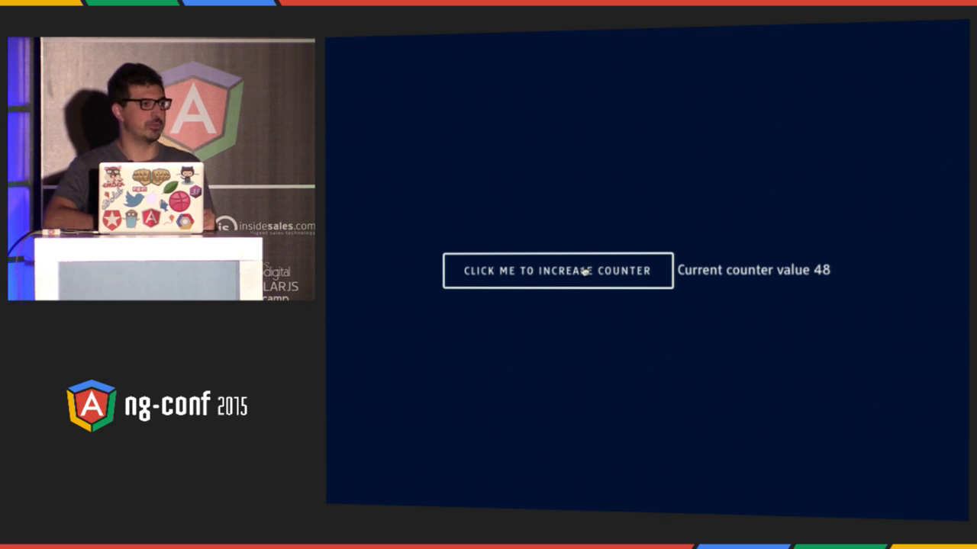
left_click(557, 270)
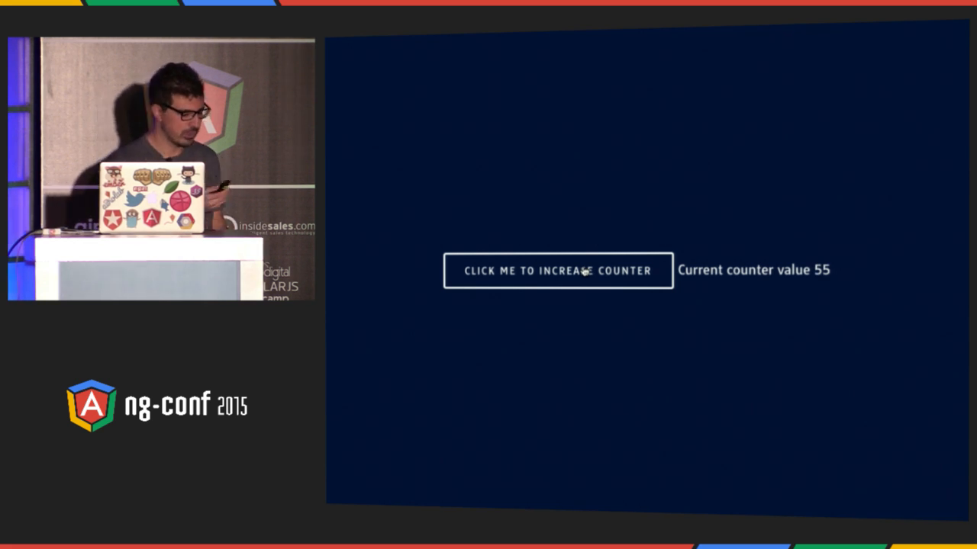